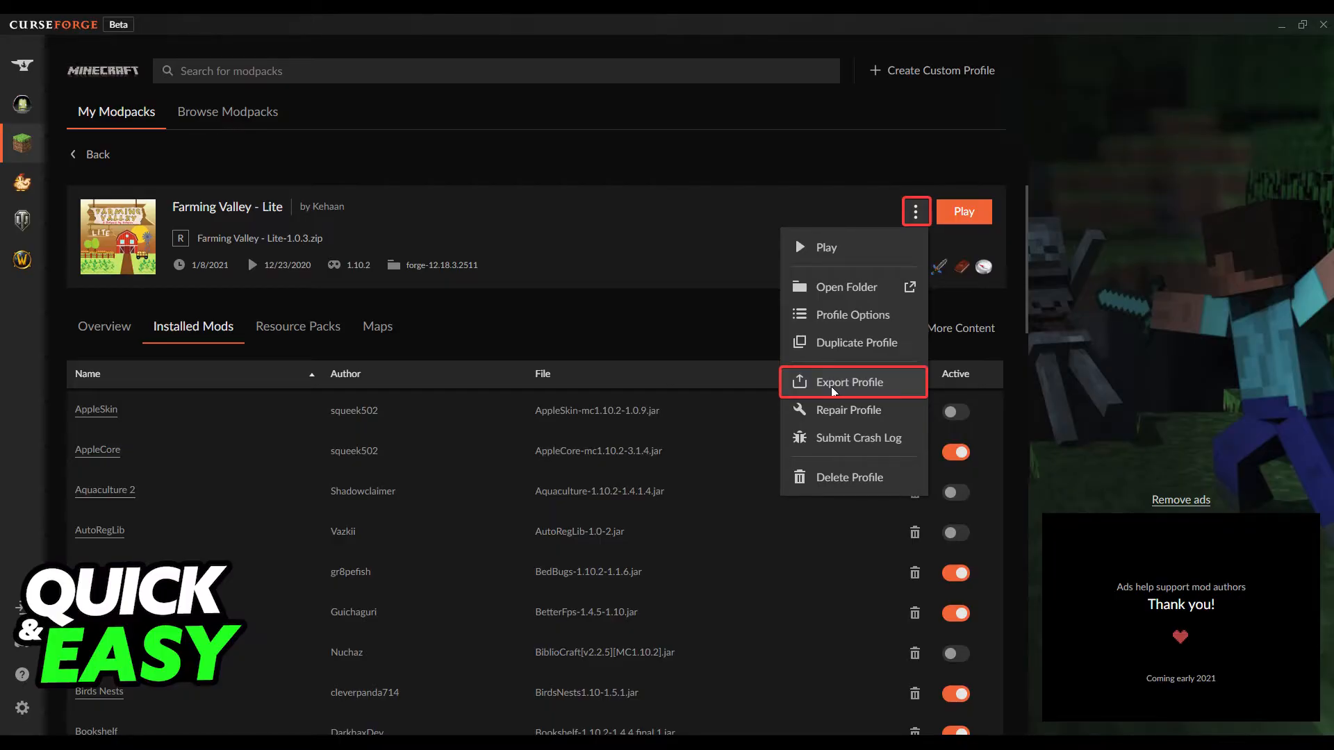
Step: Open Export Profile for Farming Valley - Lite, with config and mods folders included
click(849, 382)
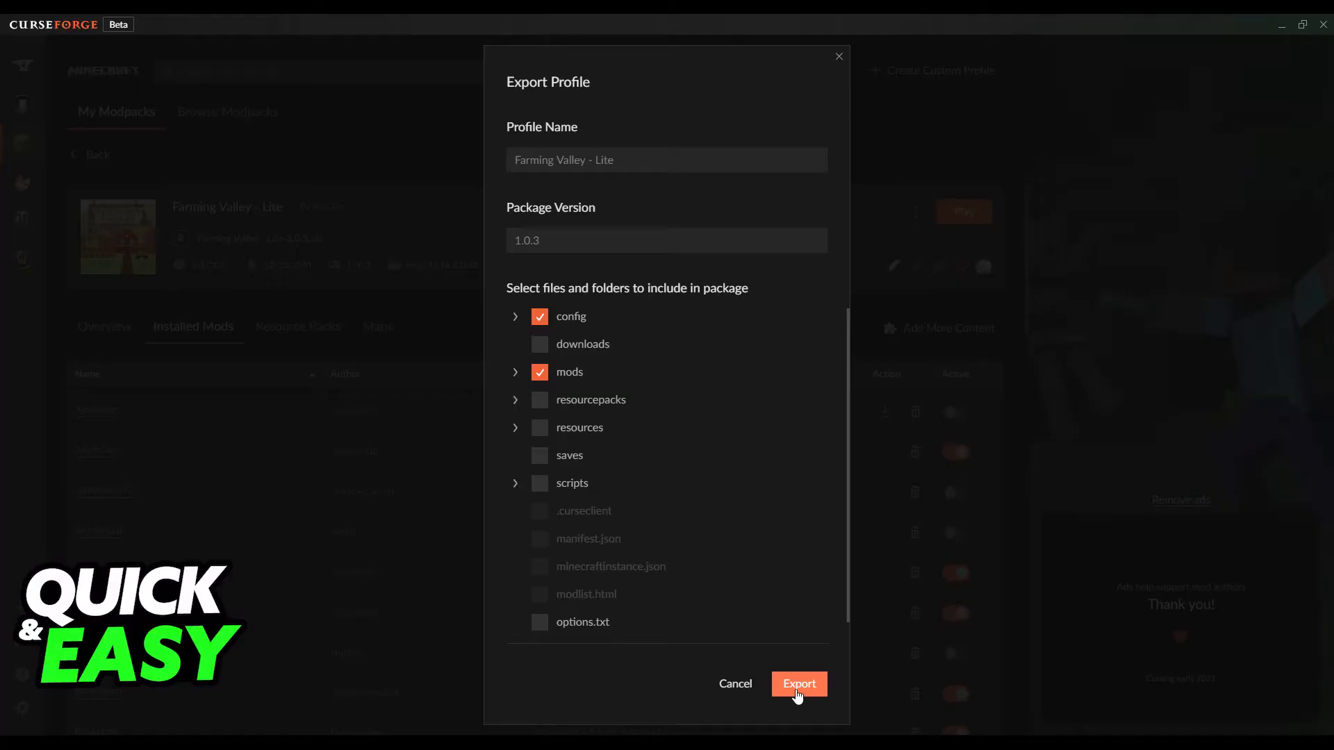